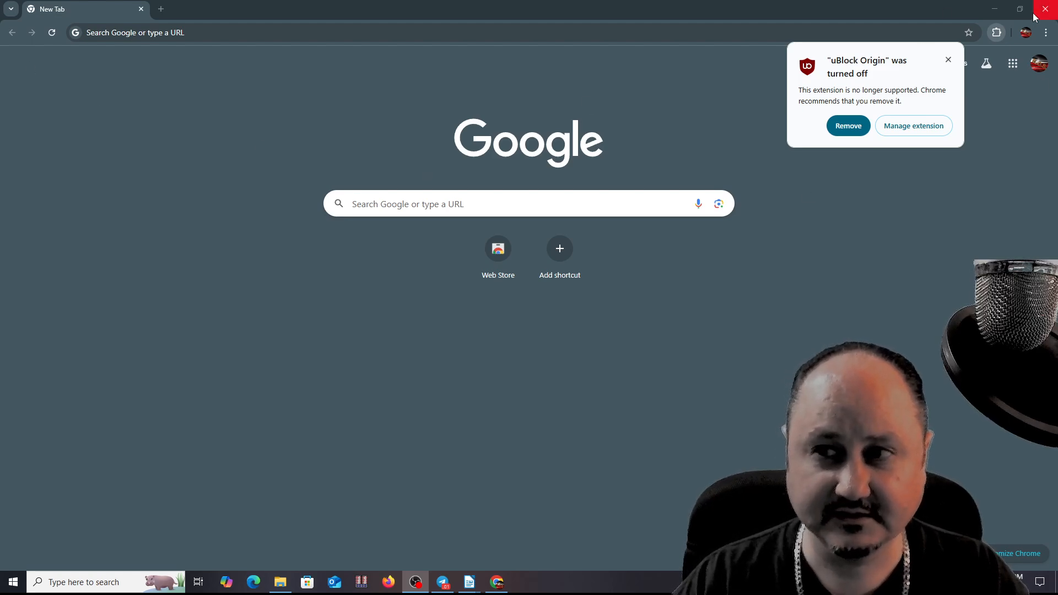
Close Chrome after the uBlock Origin turned-off notice, leaving the desktop visible.
left_click(1020, 9)
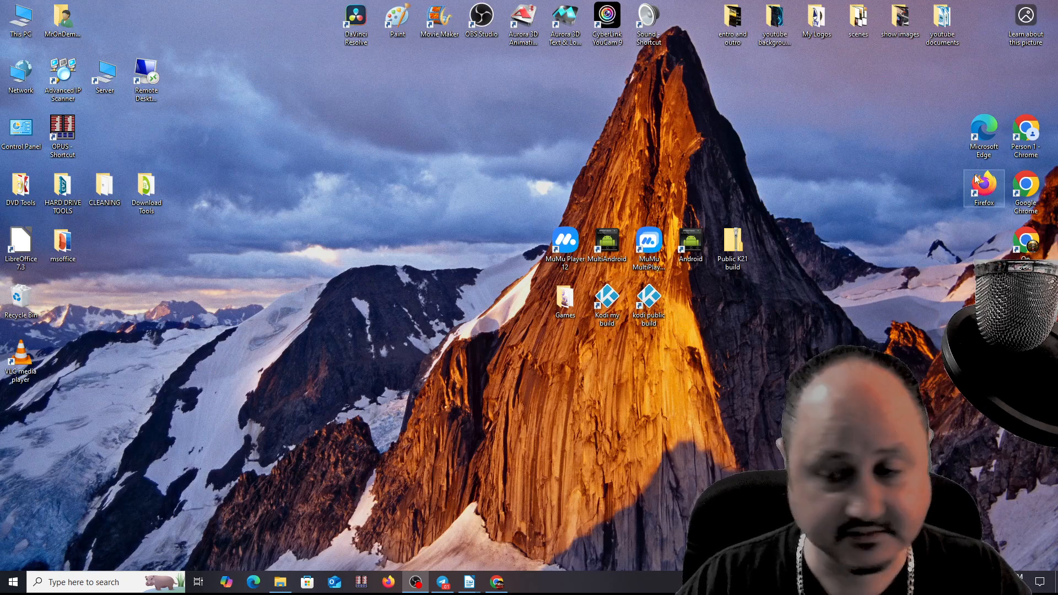
Launch Firefox from its desktop shortcut onto a new tab with uBlock Origin present.
double_click(983, 187)
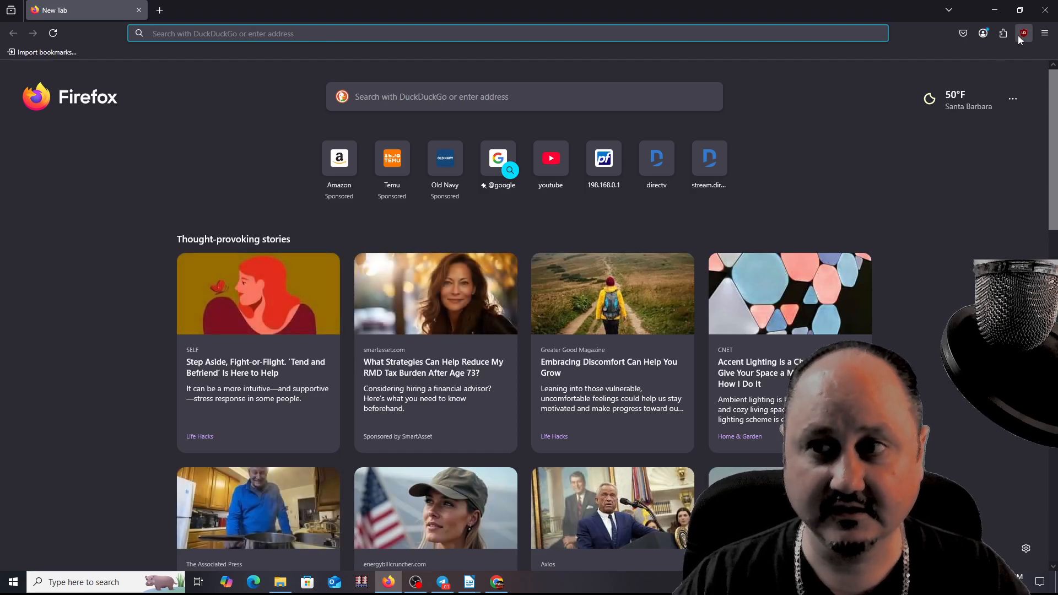
mouse_move(1023, 33)
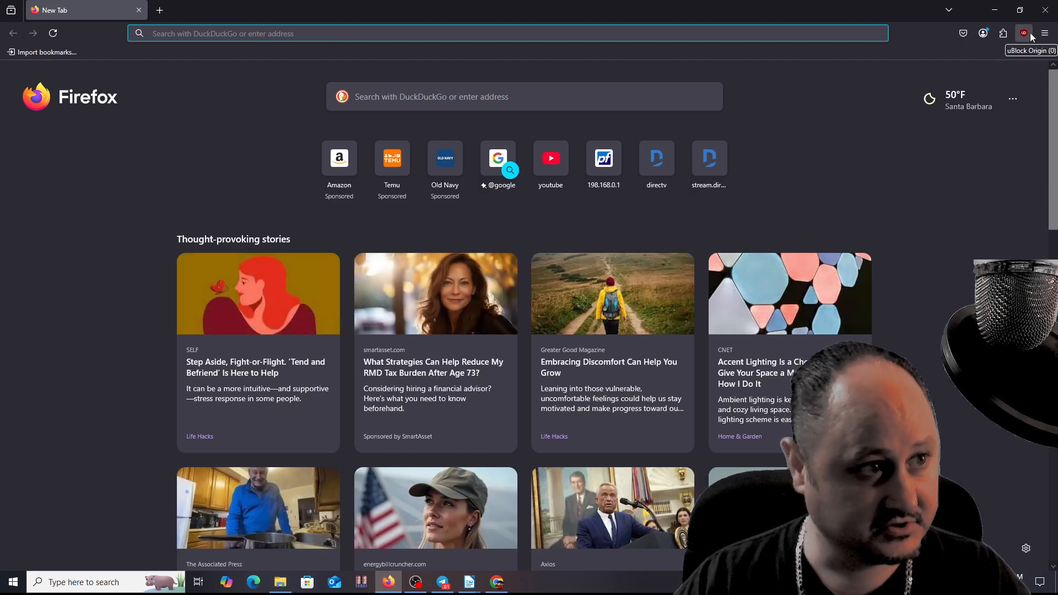
mouse_move(1021, 57)
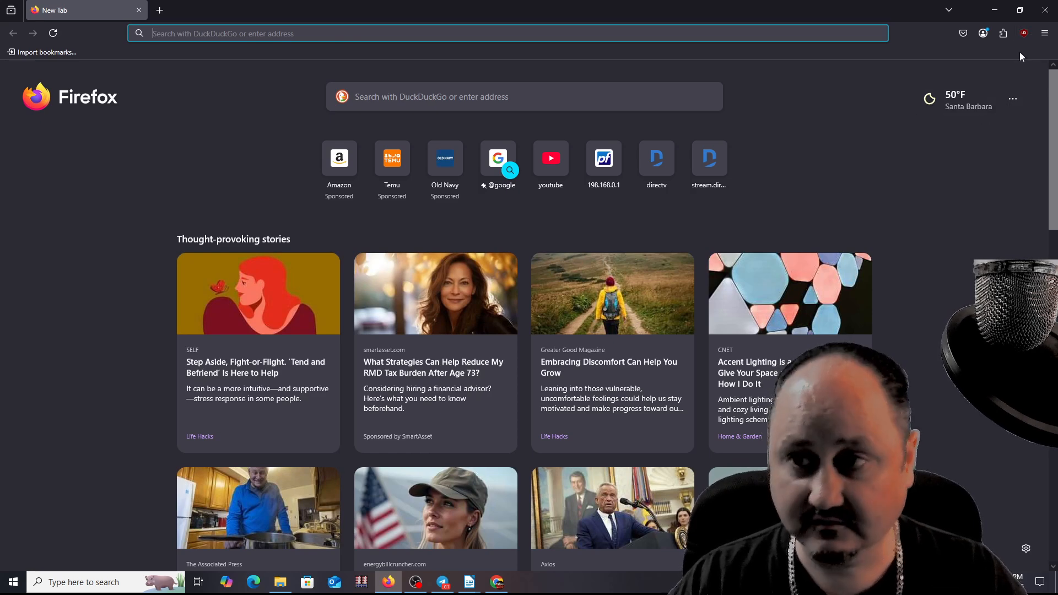
mouse_move(910, 171)
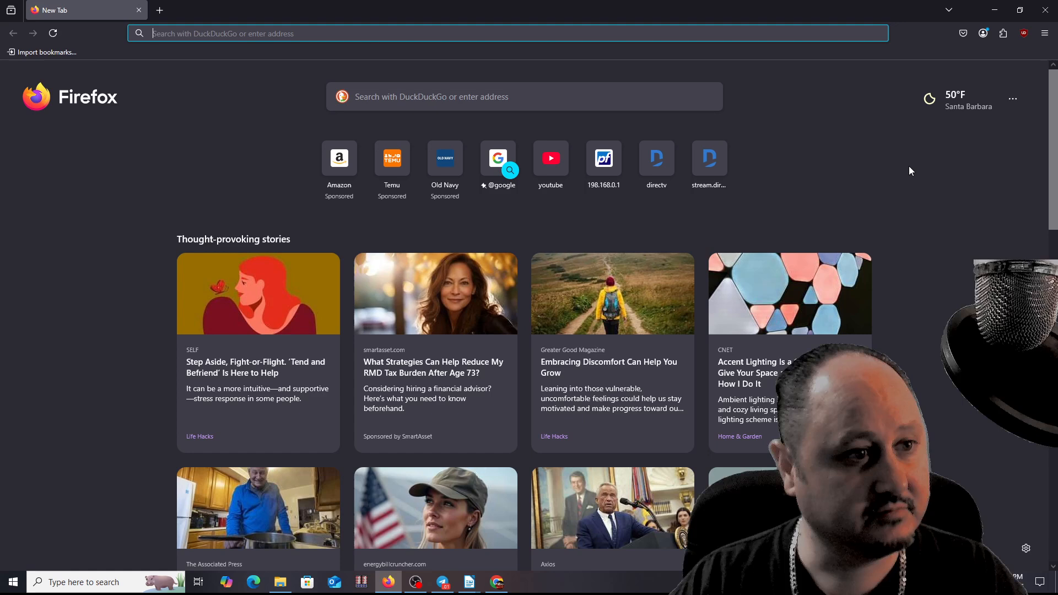
mouse_move(870, 173)
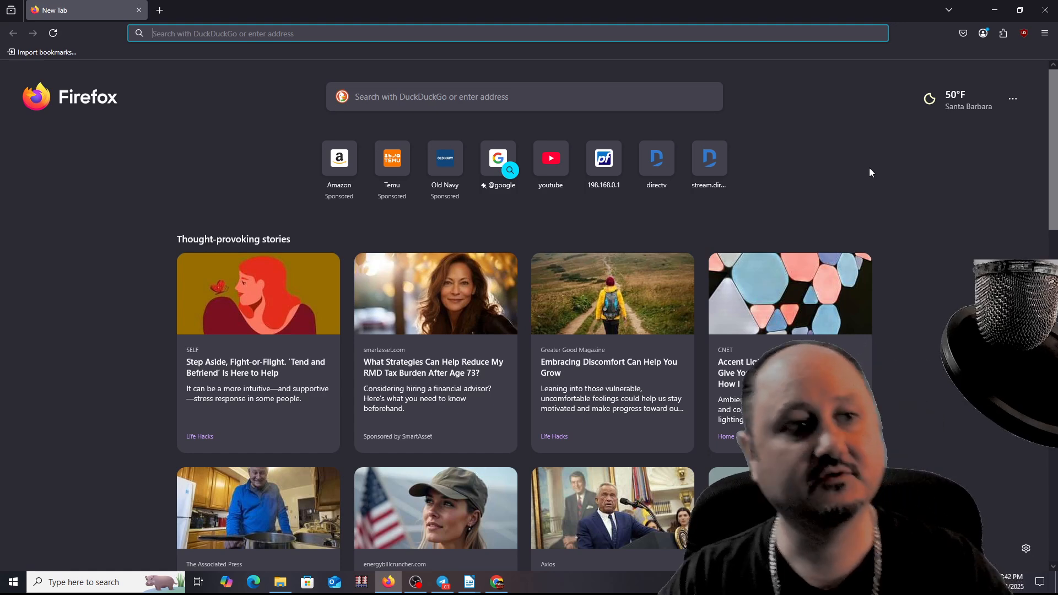
mouse_move(725, 248)
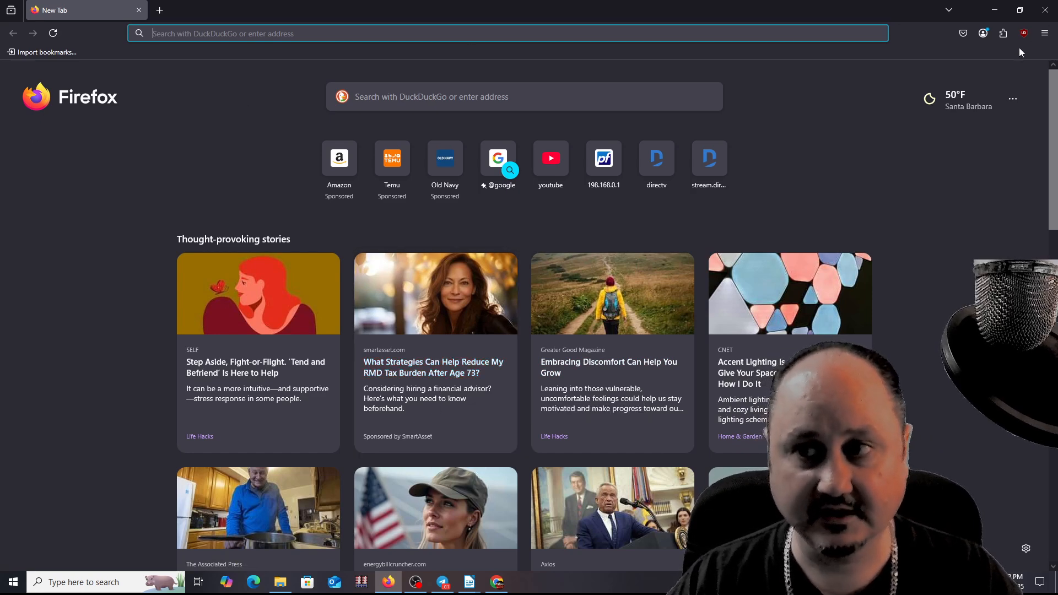
mouse_move(1011, 61)
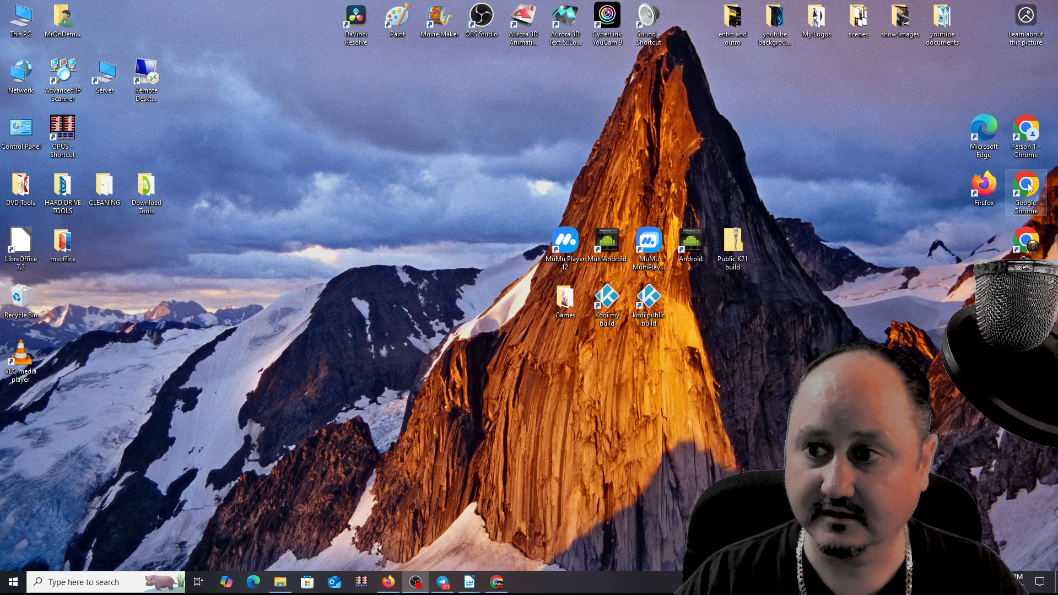
Launch Google Chrome from its desktop shortcut onto a blank new tab.
left_click(1025, 188)
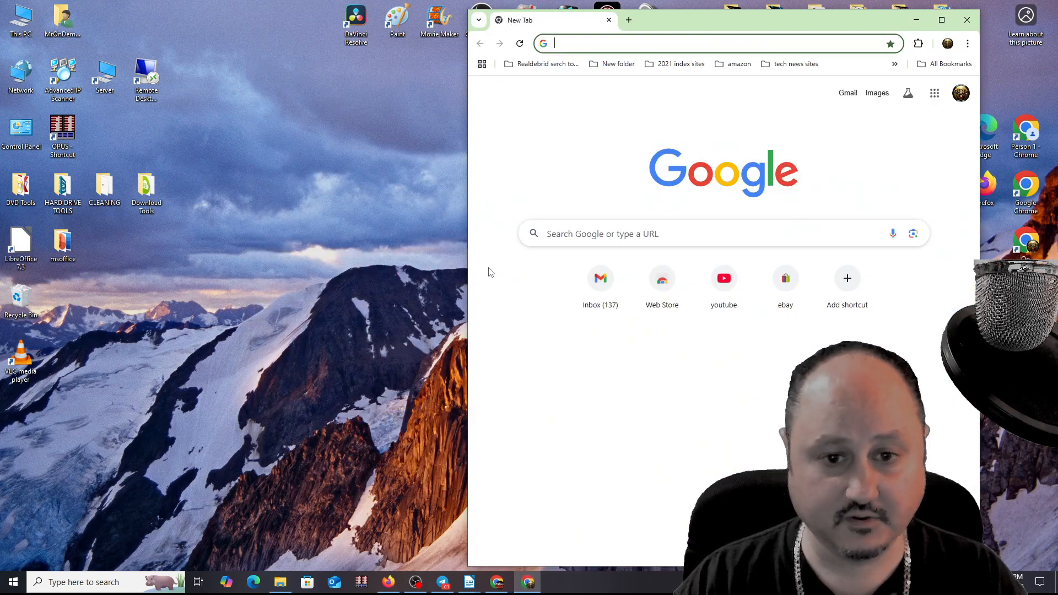
Search Google for 'mozilla firefox' and go to Mozilla's Get Firefox browser page.
left_click(940, 20)
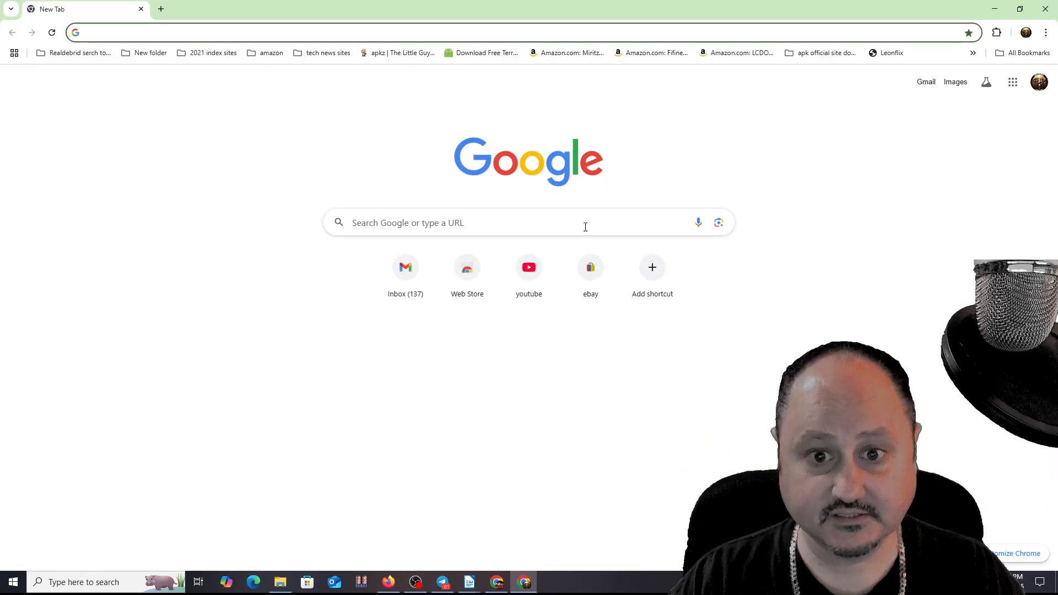
type("mo")
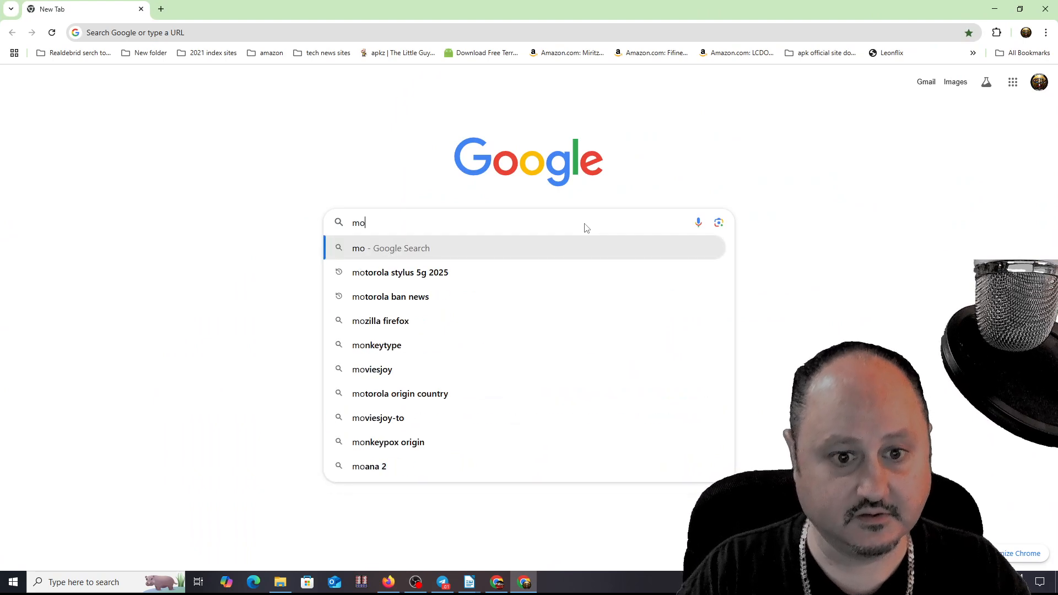
left_click(380, 321)
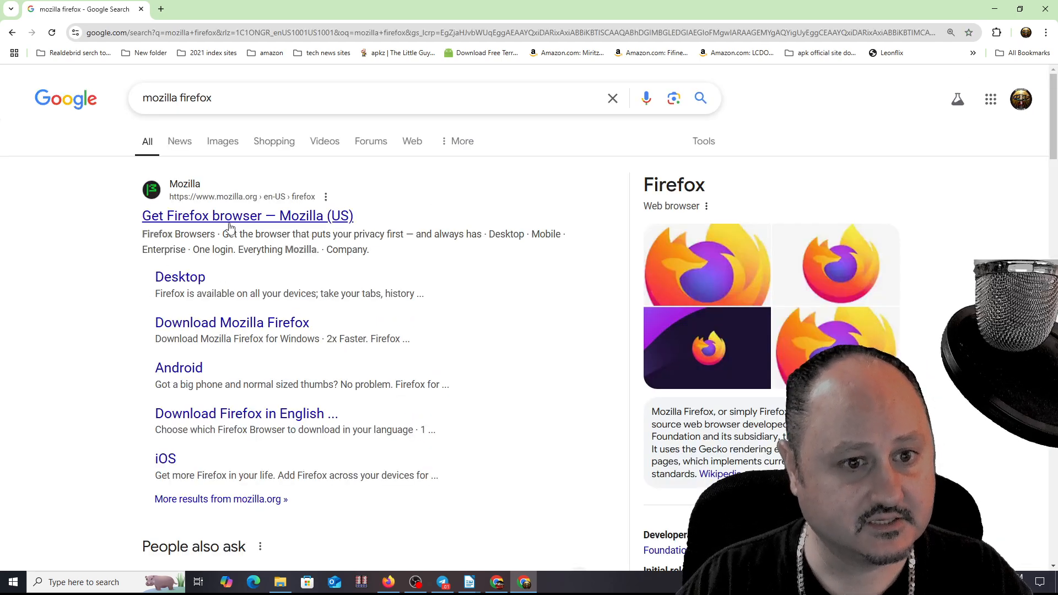
left_click(248, 215)
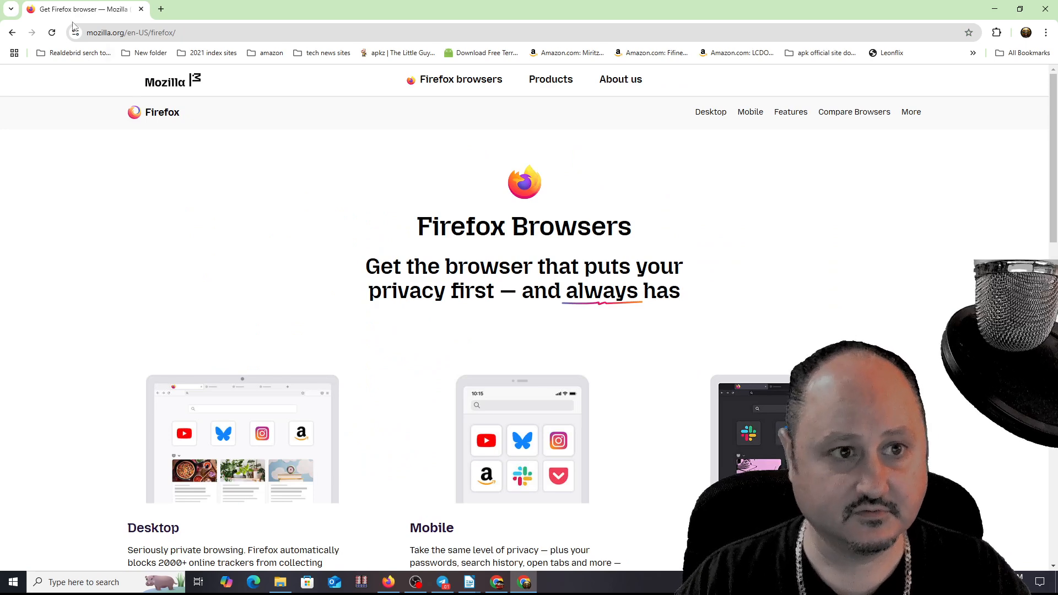
Browse the Firefox Browsers page up and down, then close Chrome to the desktop.
scroll("down", 3)
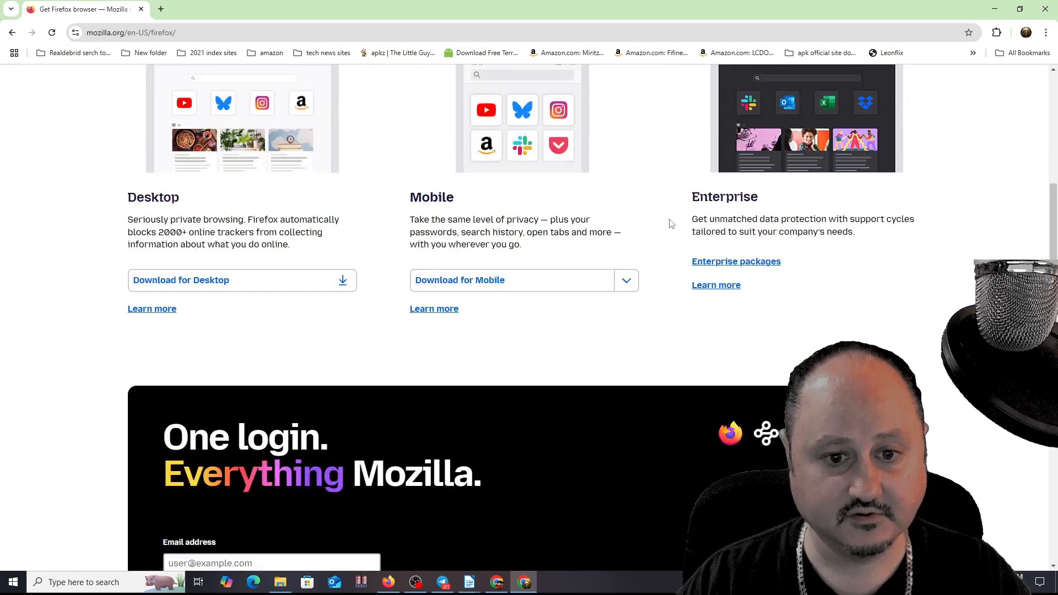
scroll("down", 3)
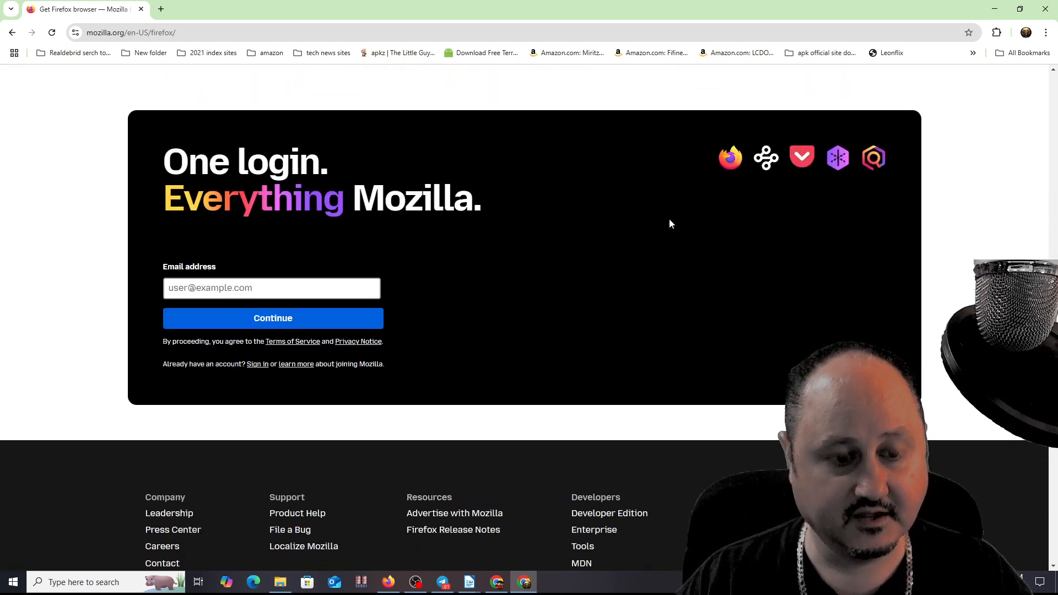
scroll("up", 3)
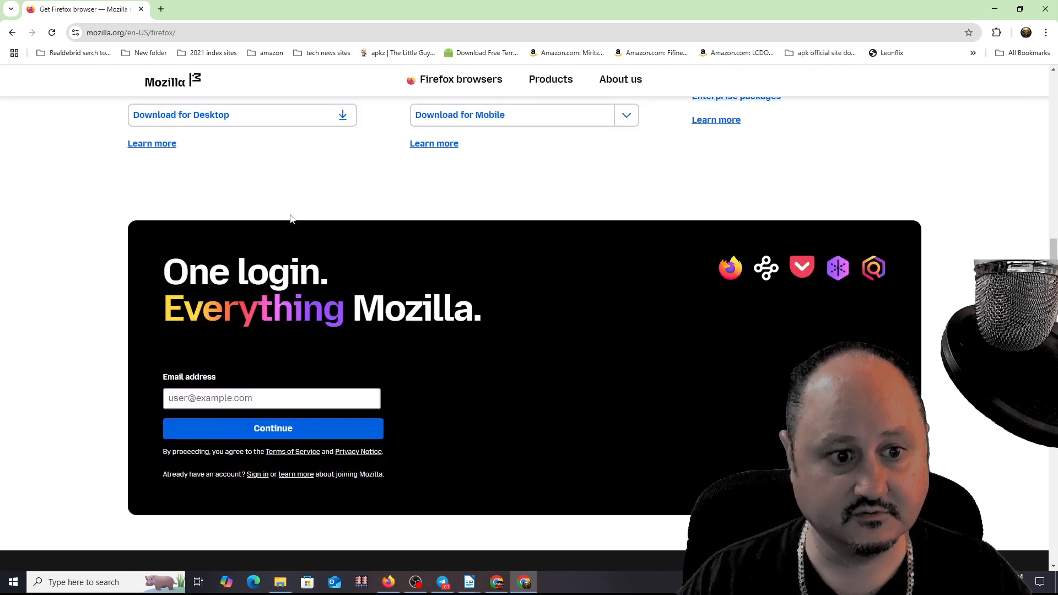
scroll("up", 3)
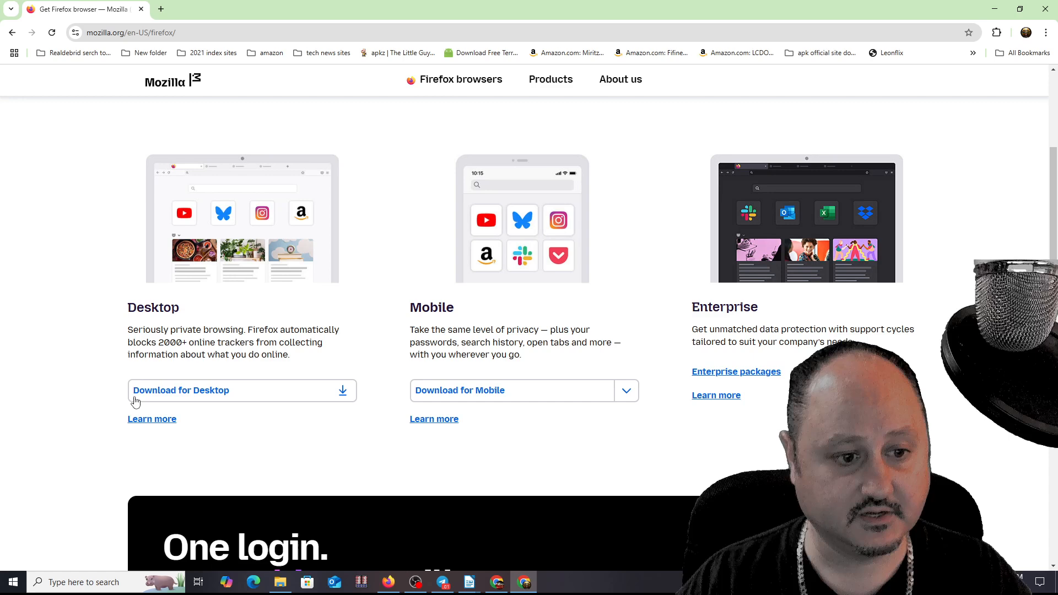
mouse_move(441, 343)
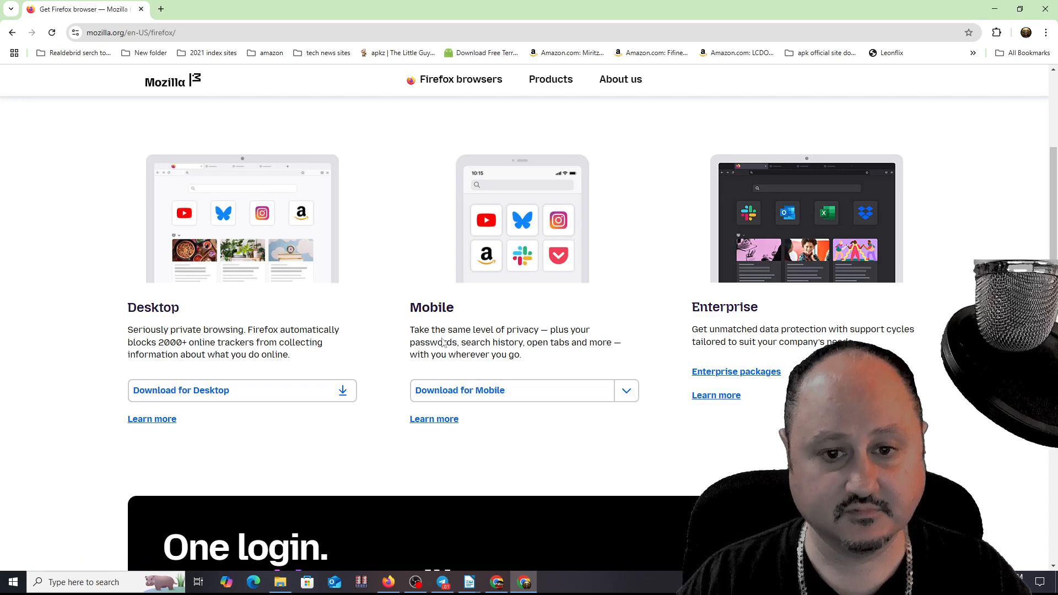
mouse_move(620, 227)
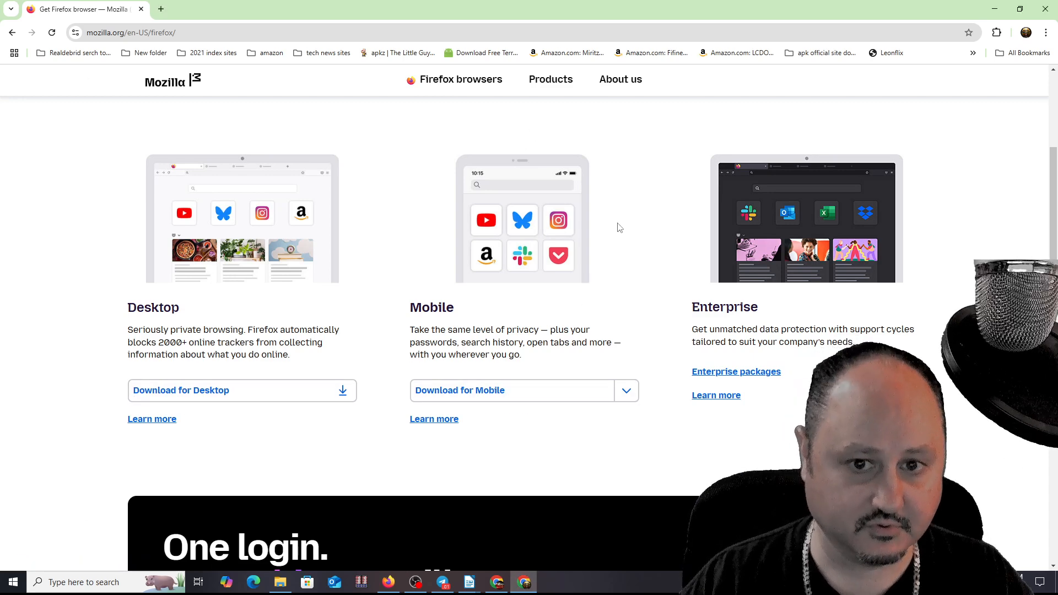
mouse_move(74, 501)
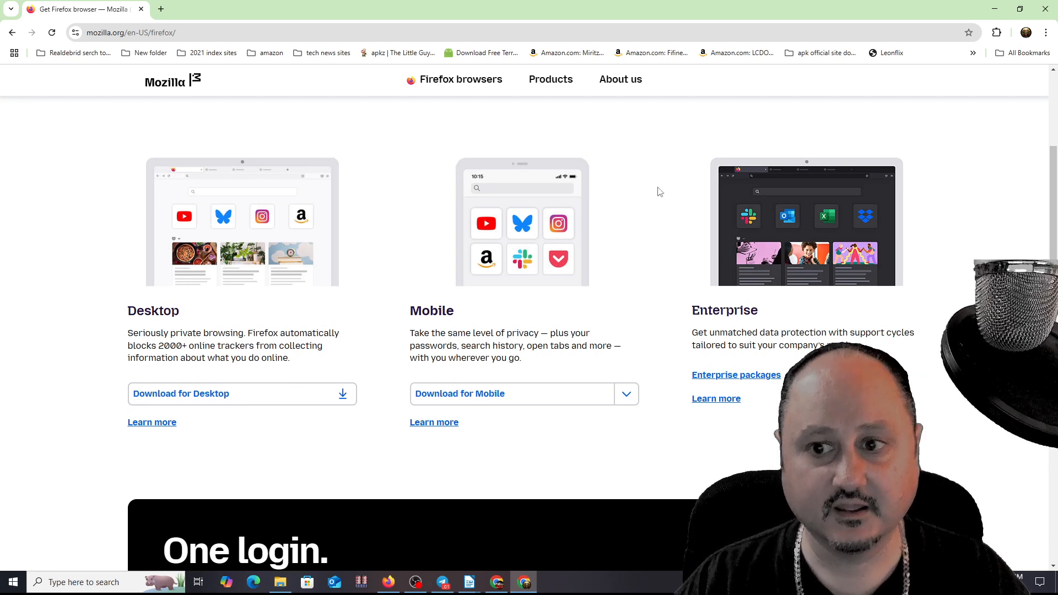
scroll("up", 3)
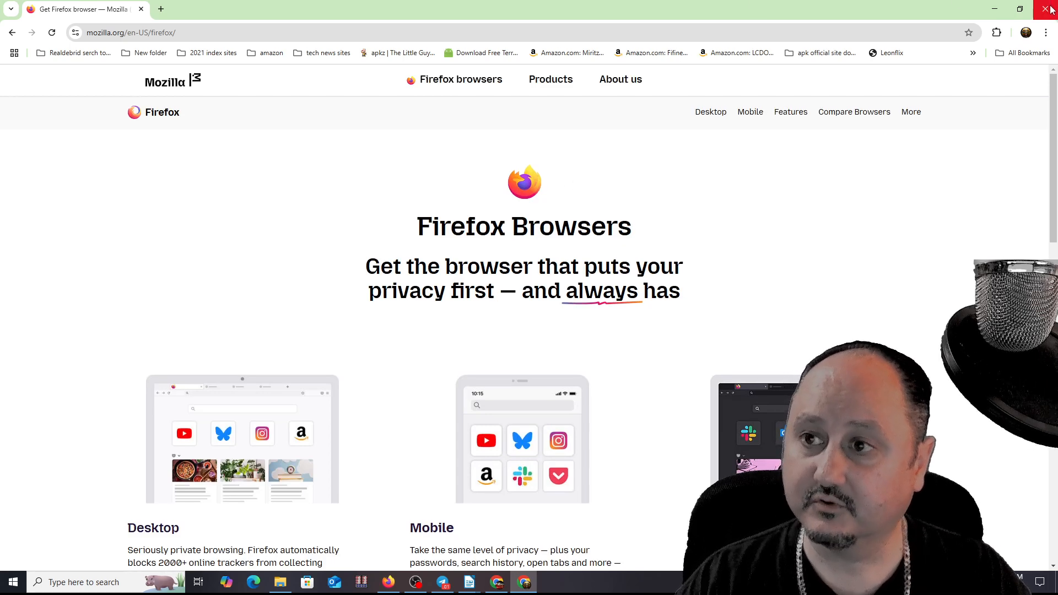
left_click(1050, 9)
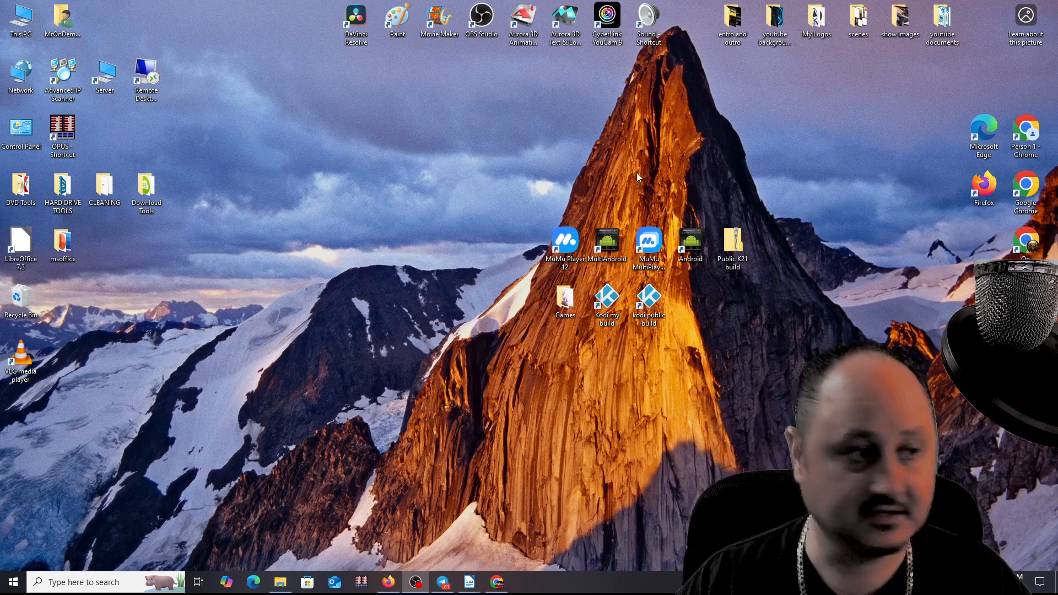